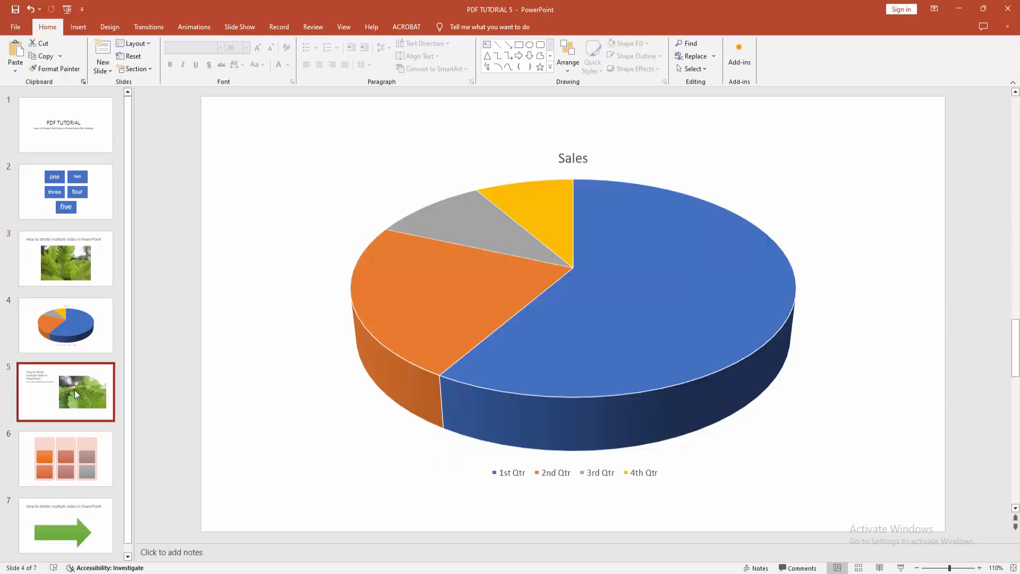
- Show slide 1 with the PDF TUTORIAL title selected, ready for inserting a link
click(66, 125)
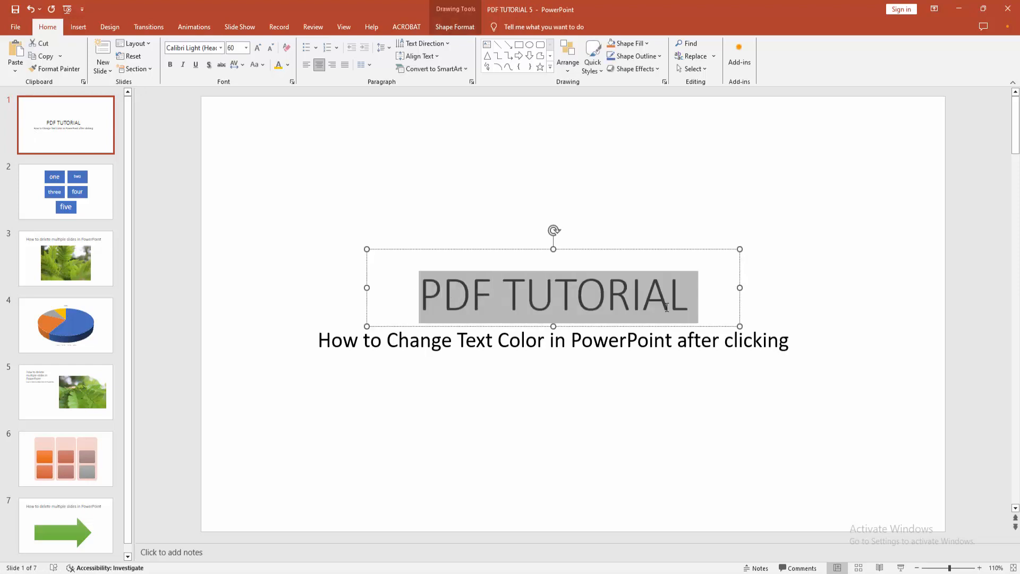
click(77, 27)
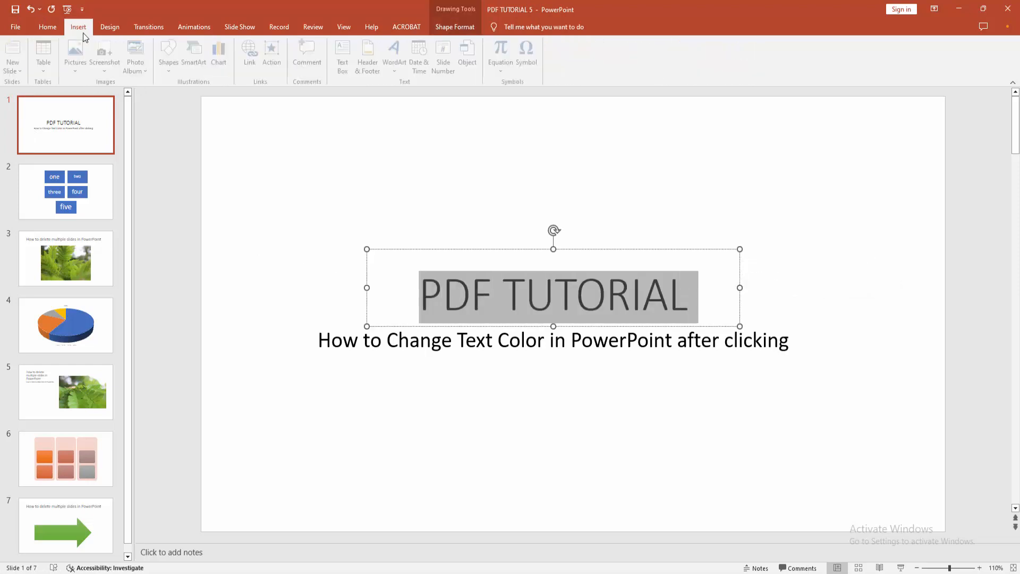
- Hyperlink the title to 6. Slide 6 via Place in This Document
click(251, 52)
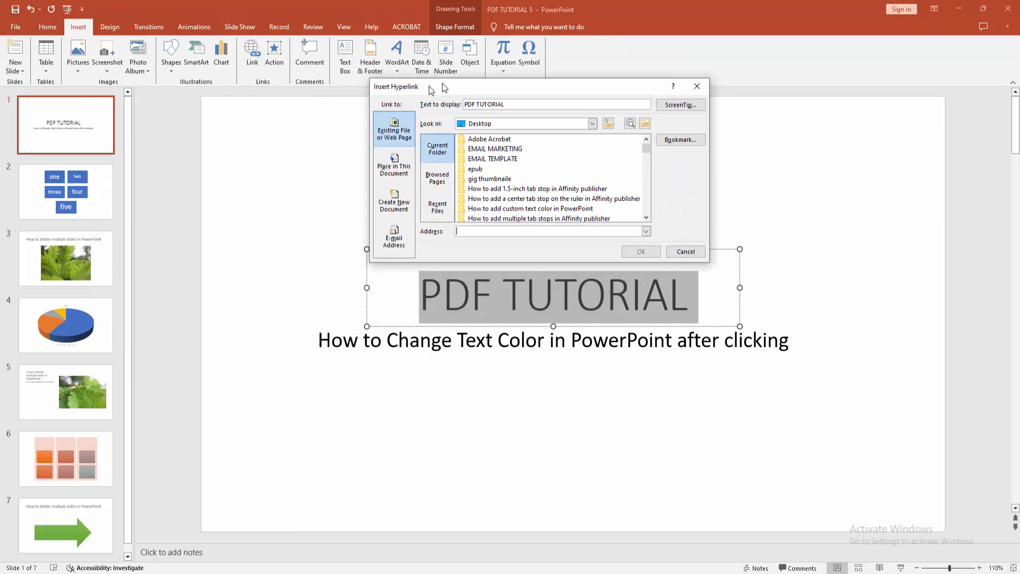
drag(396, 86, 551, 115)
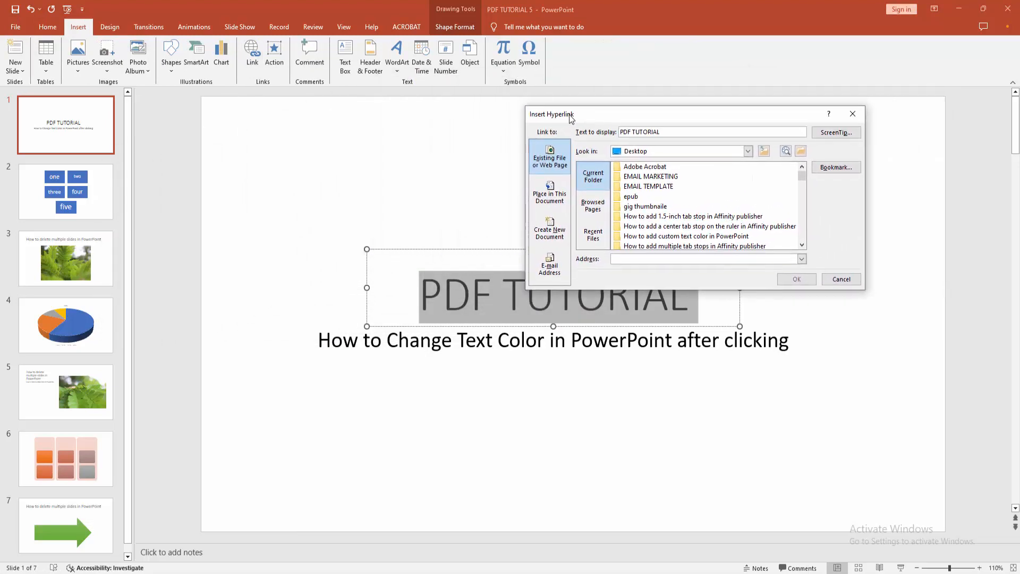
click(548, 193)
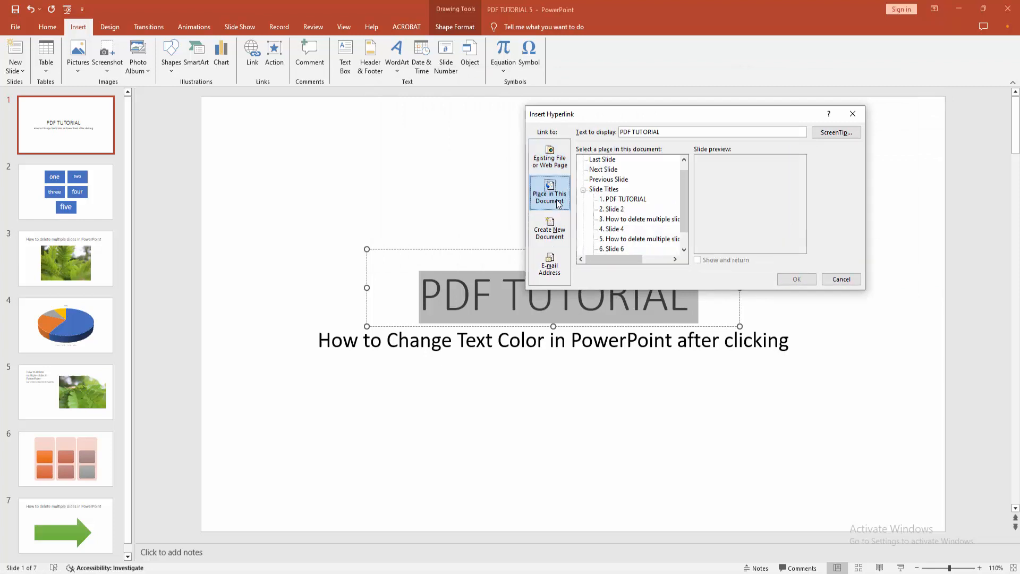
scroll(down, 3)
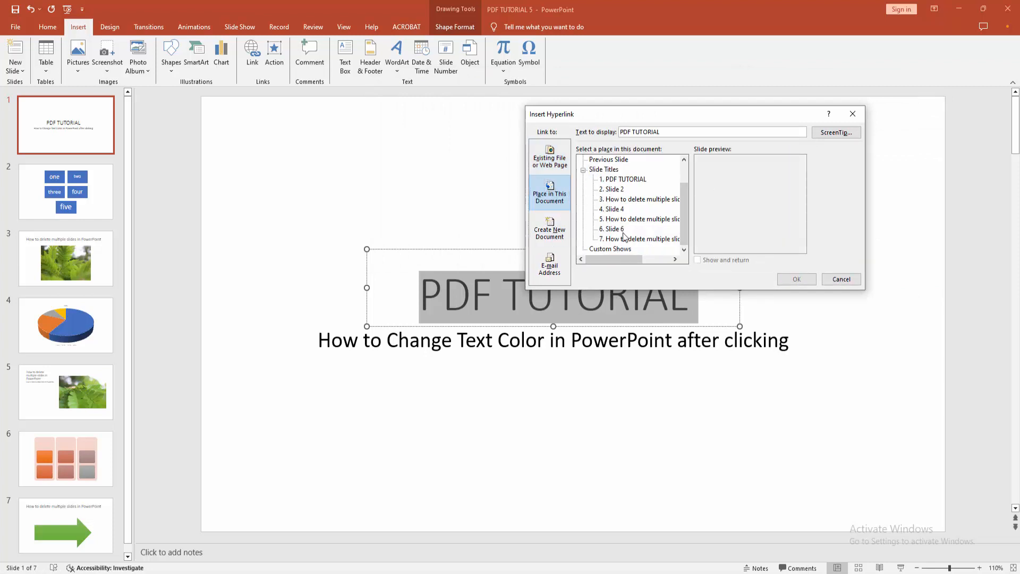
mouse_move(622, 235)
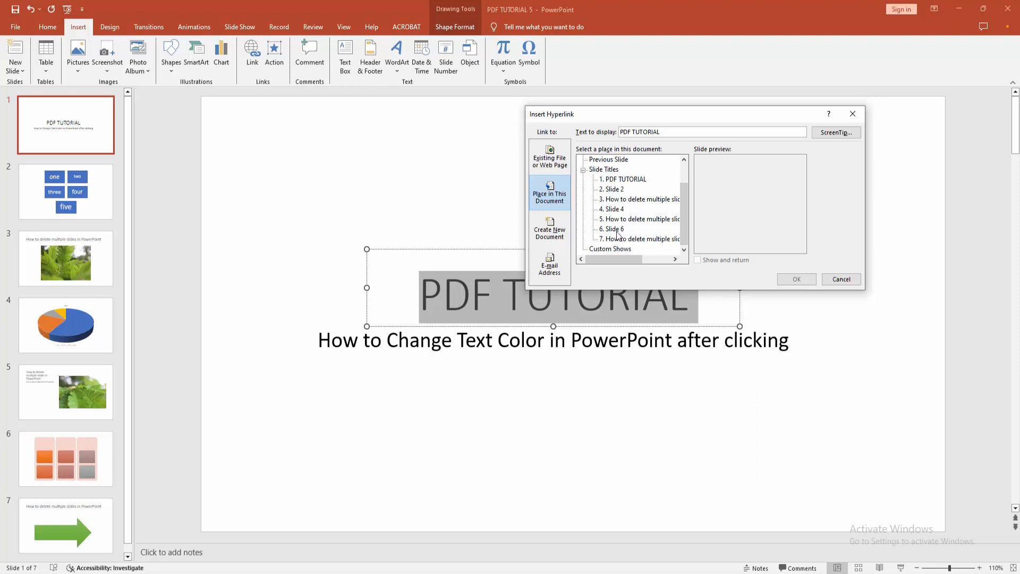
click(612, 229)
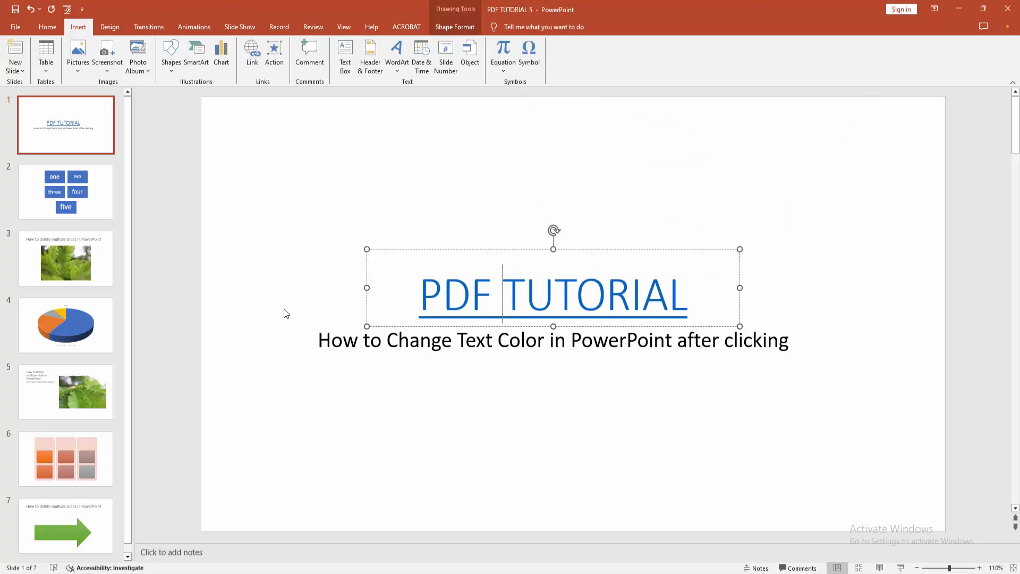
mouse_move(327, 317)
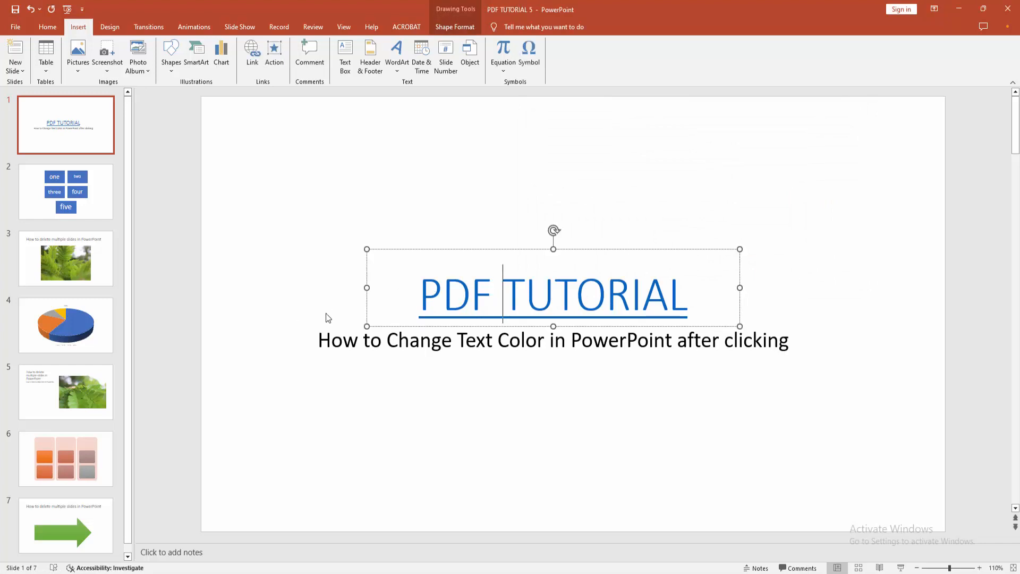
mouse_move(452, 301)
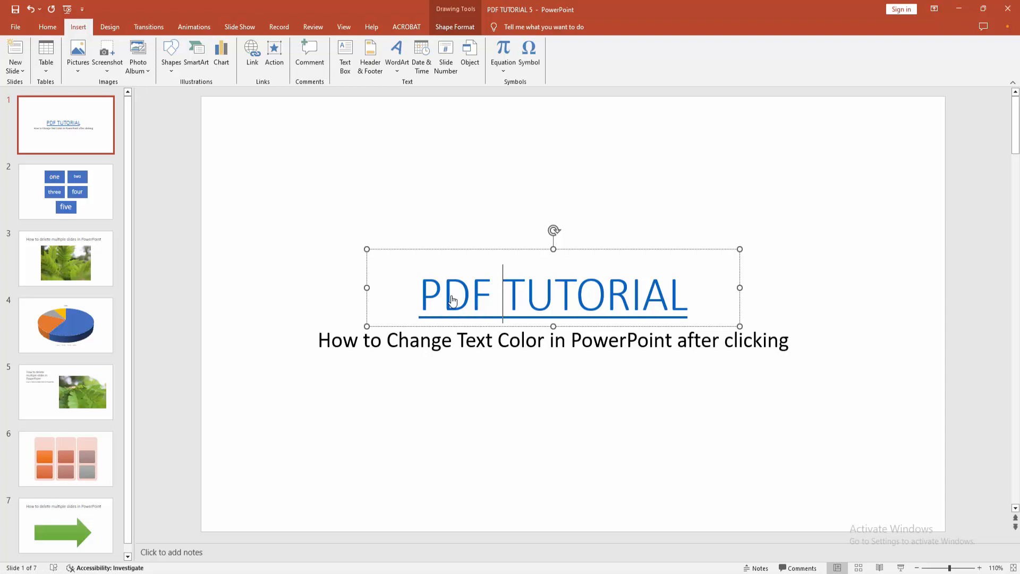
- Follow the title's link to slide 6, then return to slide 1
click(65, 458)
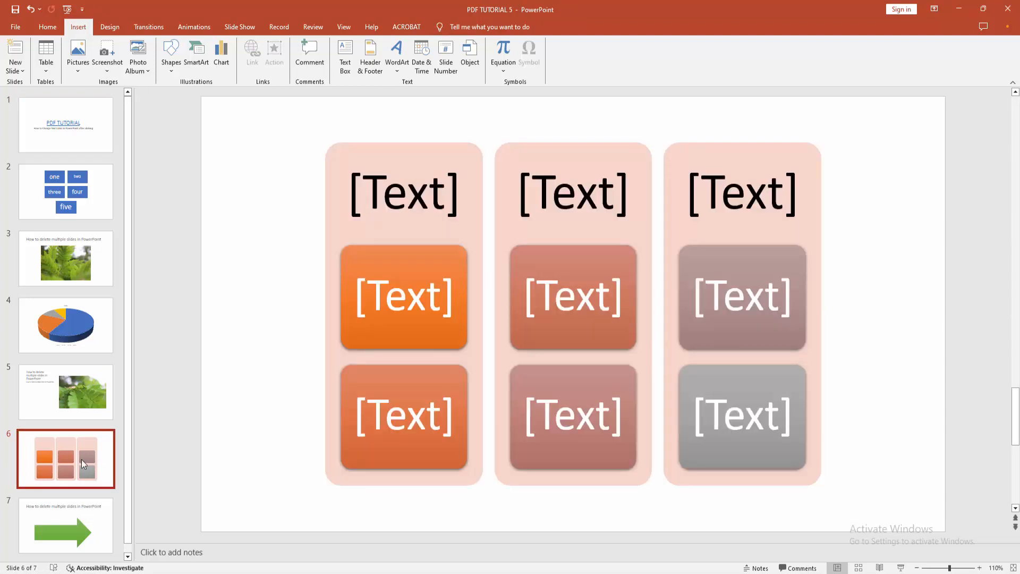
mouse_move(110, 324)
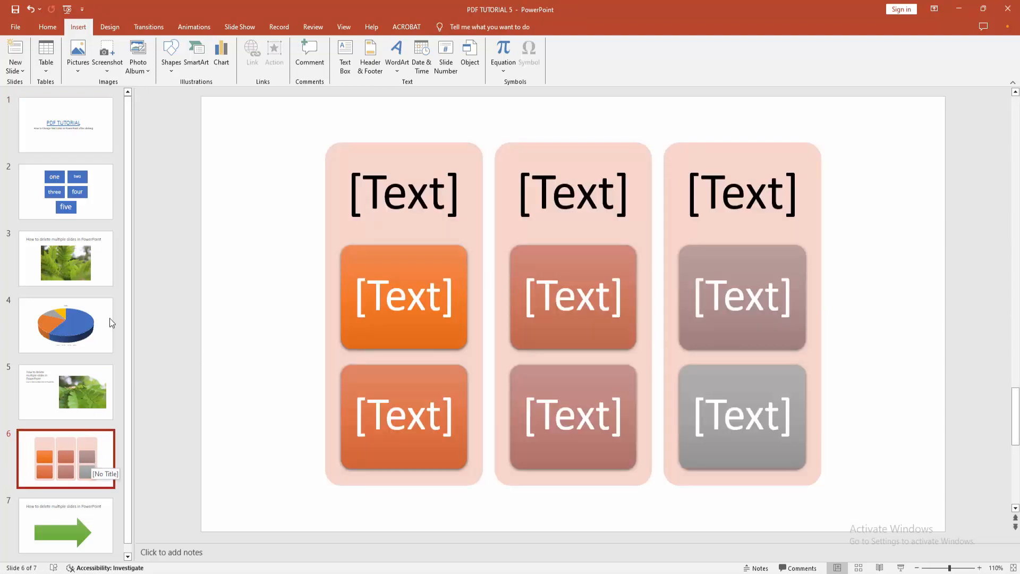
click(65, 125)
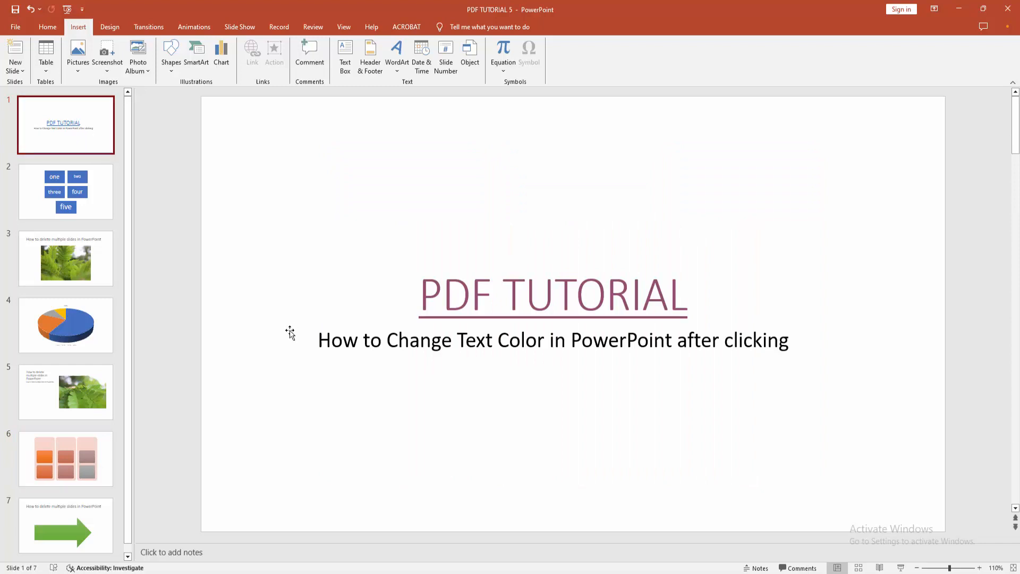
mouse_move(507, 340)
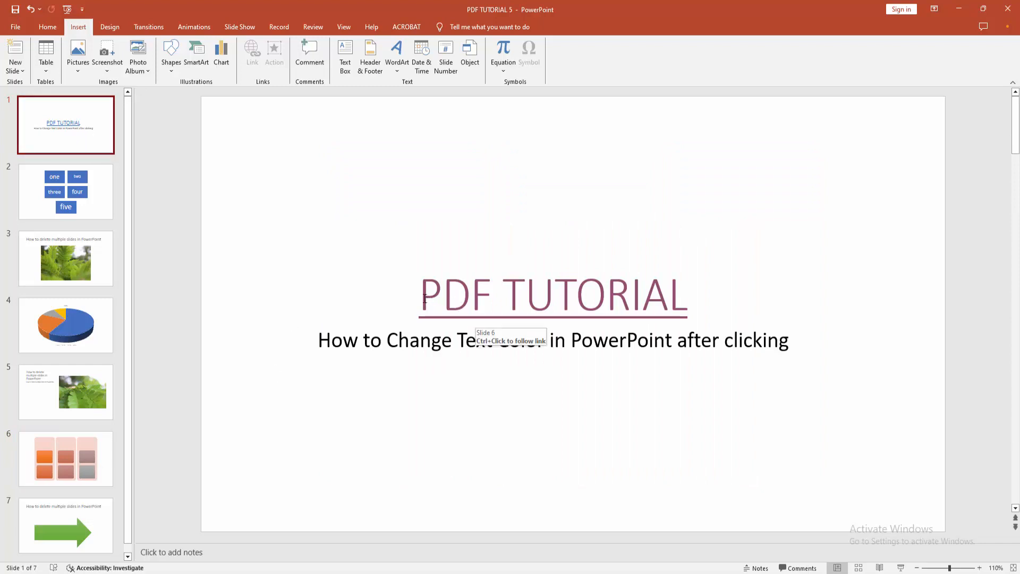
mouse_move(366, 330)
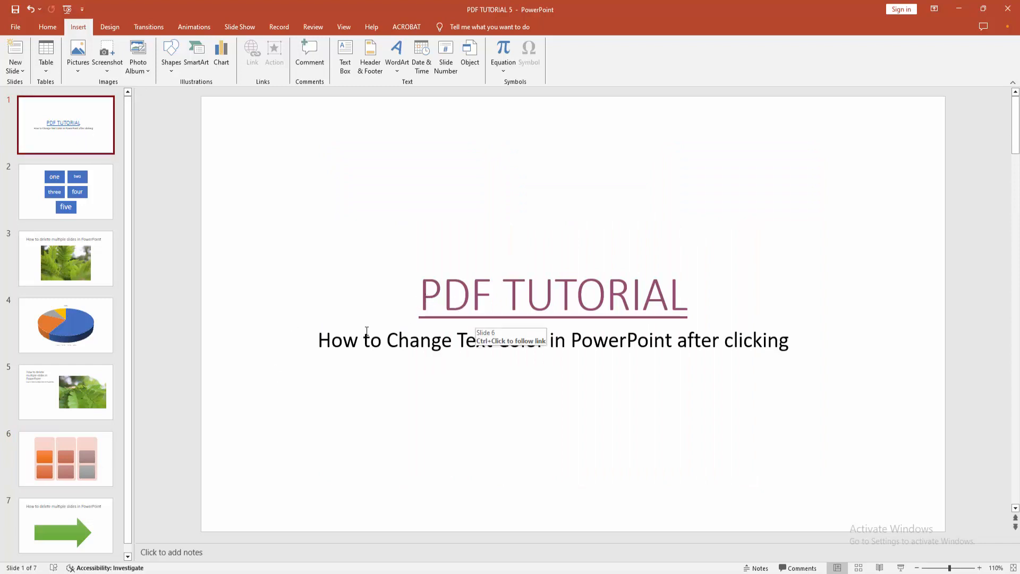
mouse_move(241, 337)
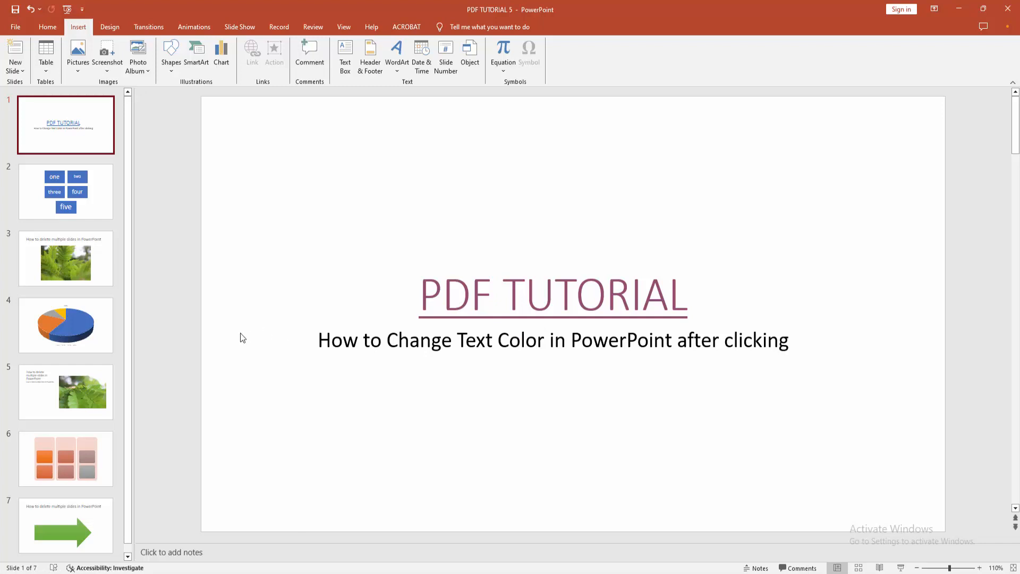
mouse_move(259, 350)
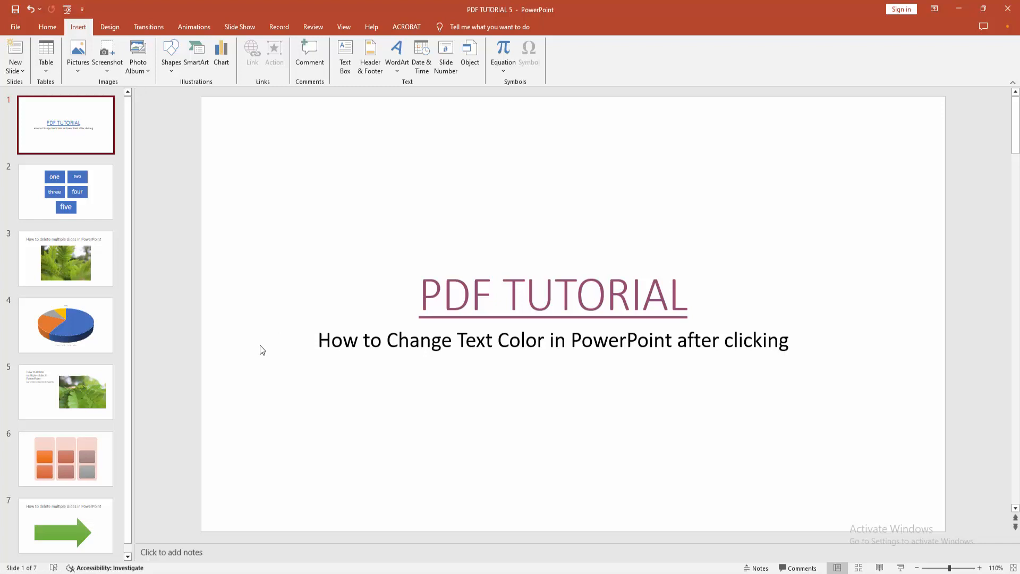
- Select the PDF TUTORIAL title and follow its link to slide 6 again
click(553, 296)
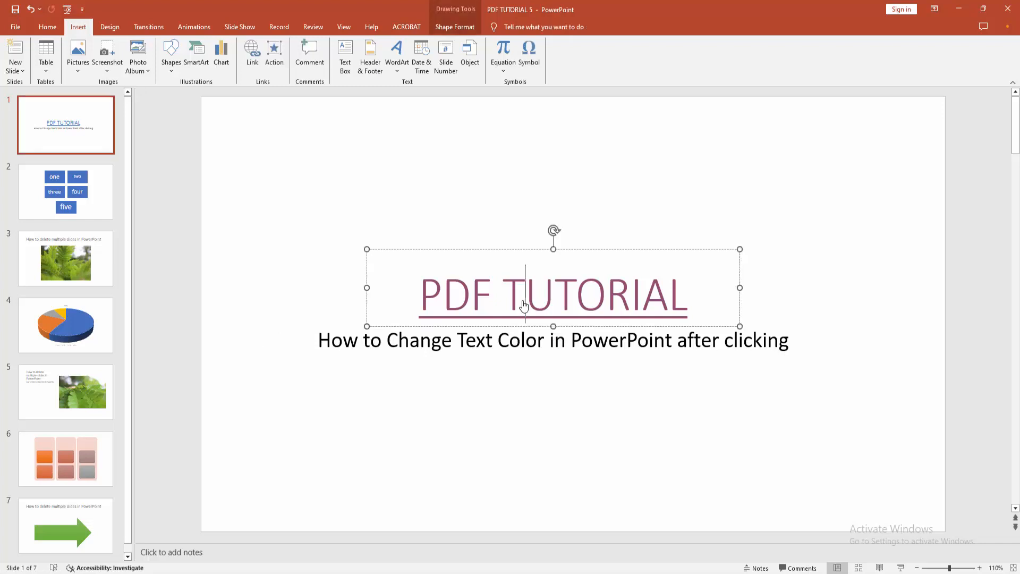
click(66, 458)
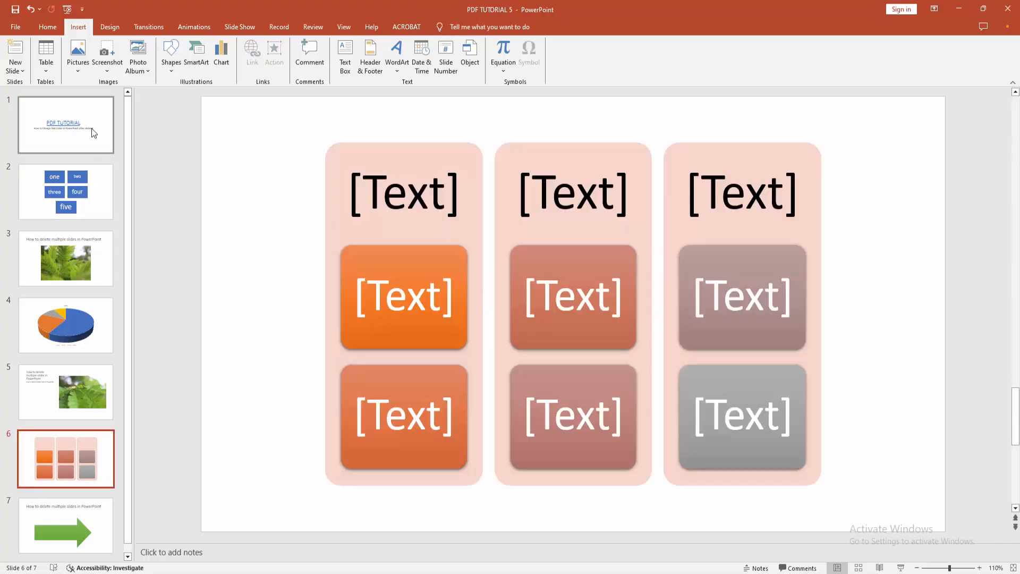